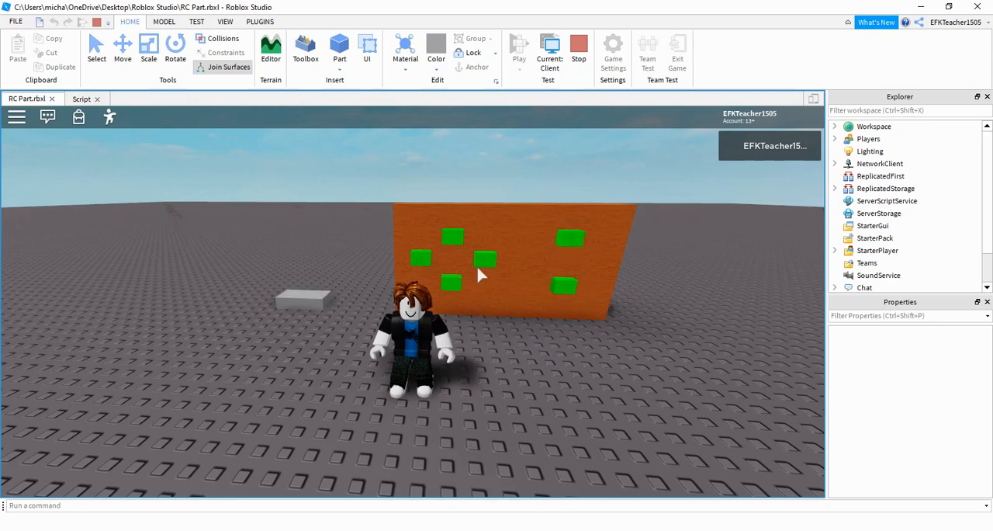
Step: Stop the play test, select the orange control panel, then clear the selection
left_click(546, 47)
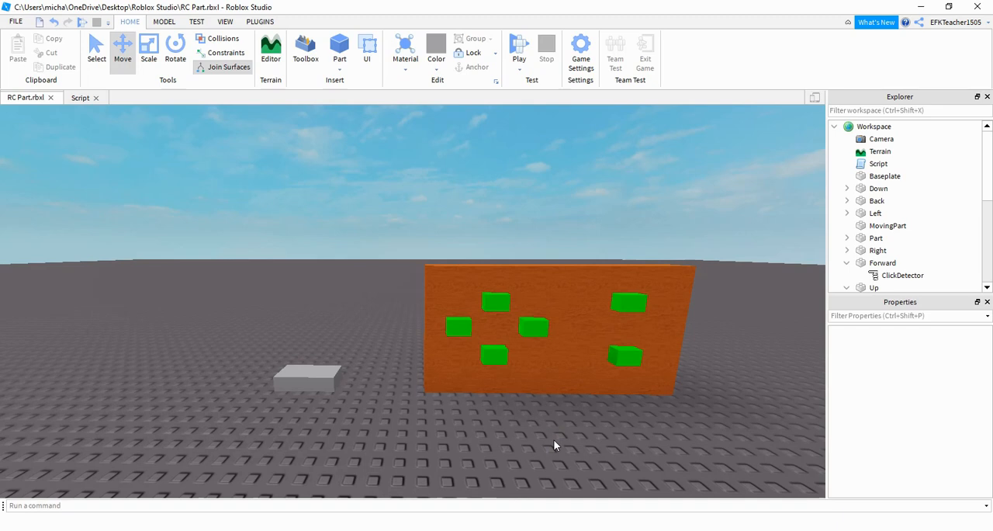
left_click(497, 364)
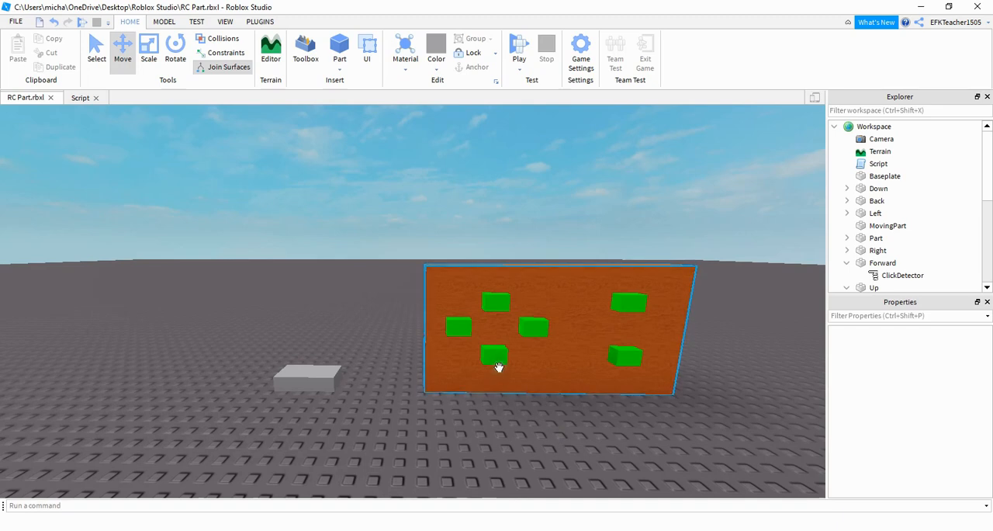
mouse_move(555, 368)
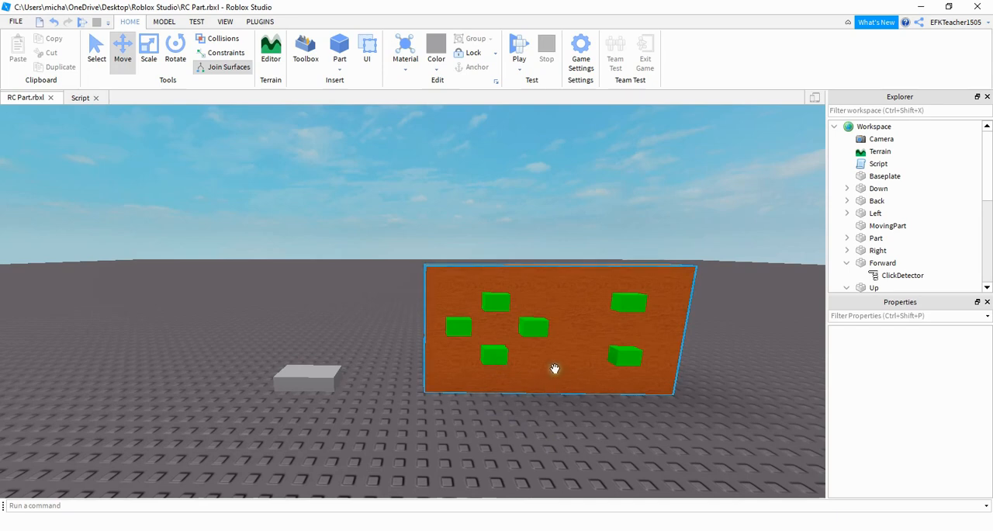
mouse_move(565, 321)
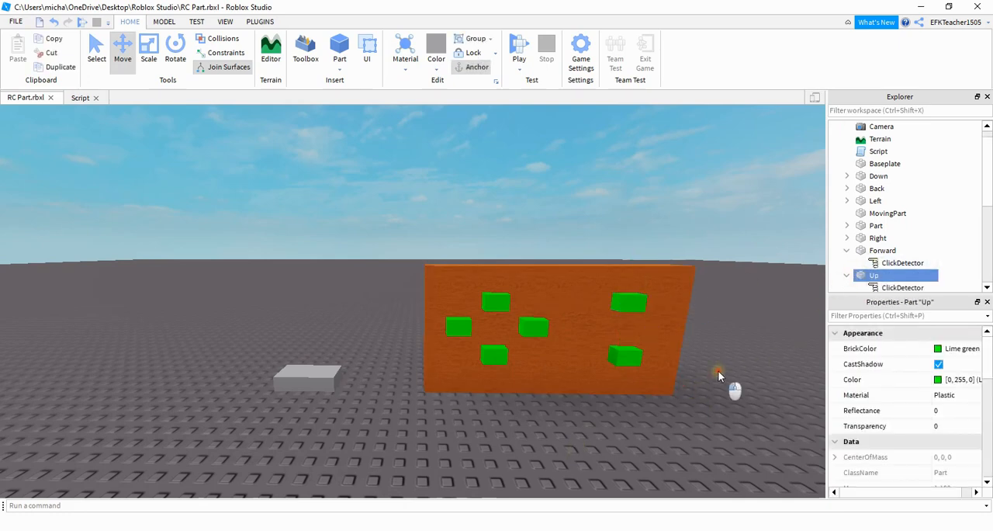
left_click(878, 152)
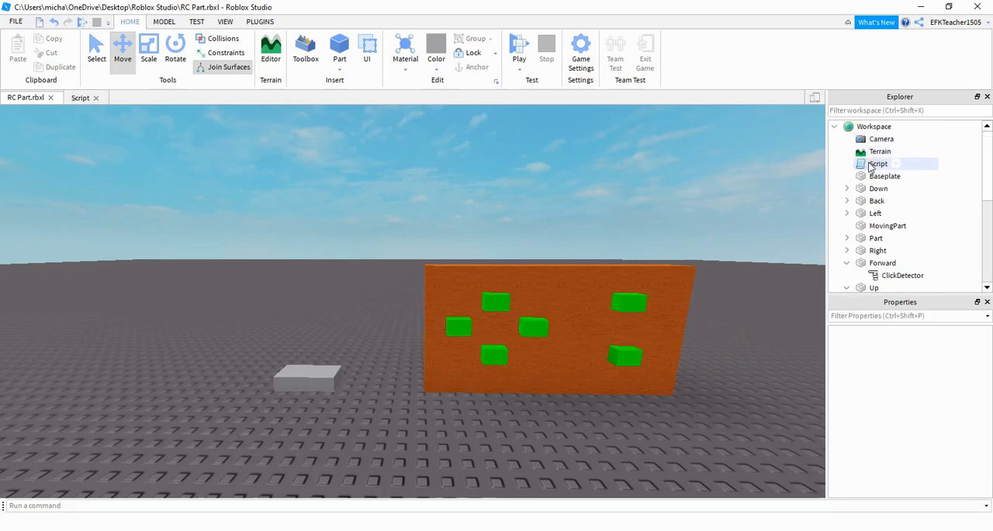
double_click(878, 164)
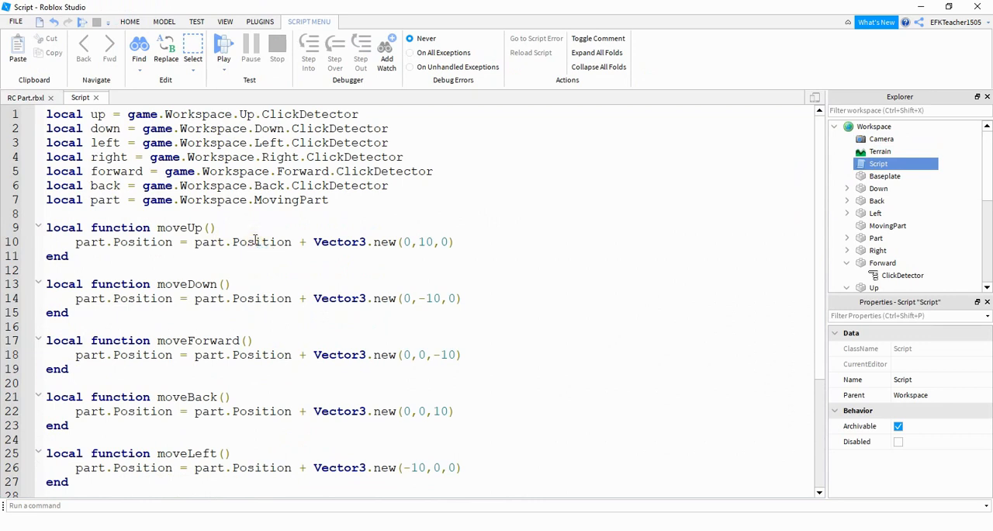
left_click_drag(45, 115, 385, 186)
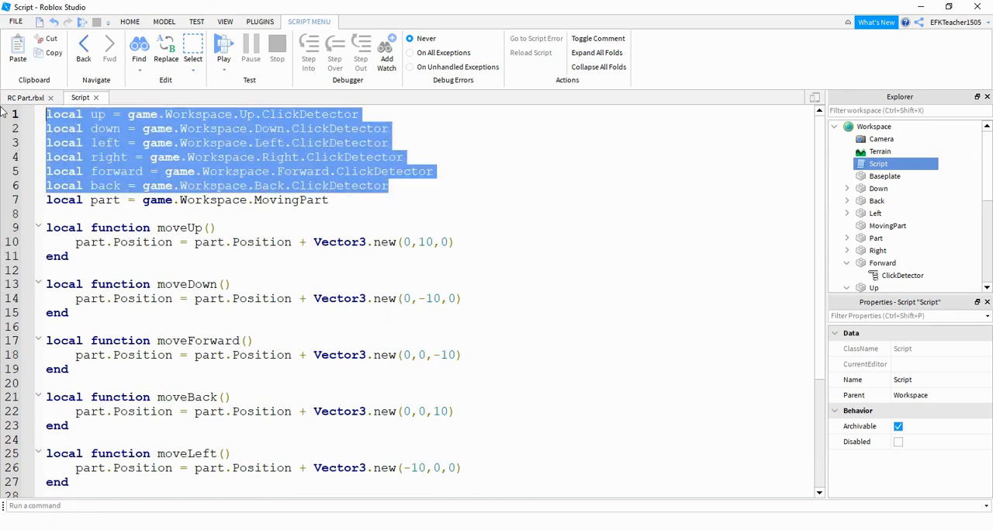
mouse_move(178, 121)
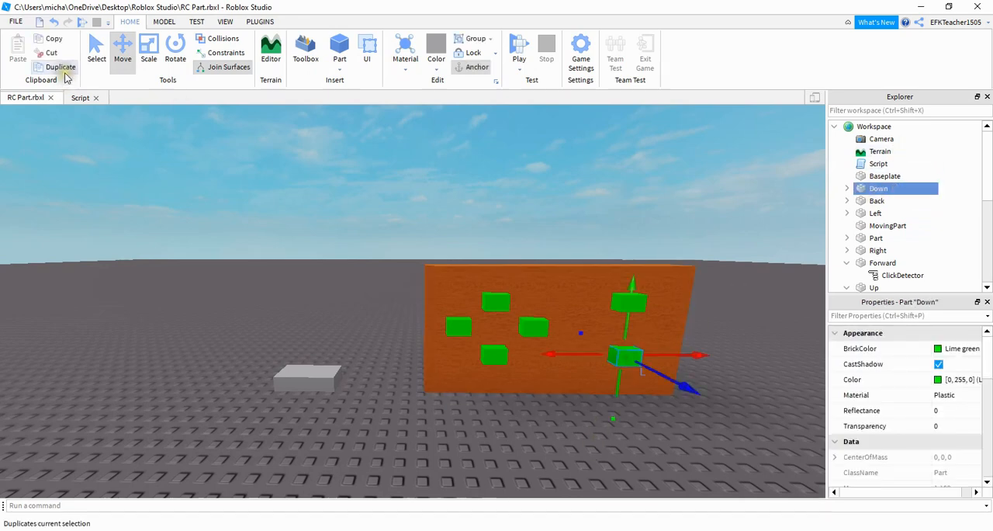
left_click(80, 96)
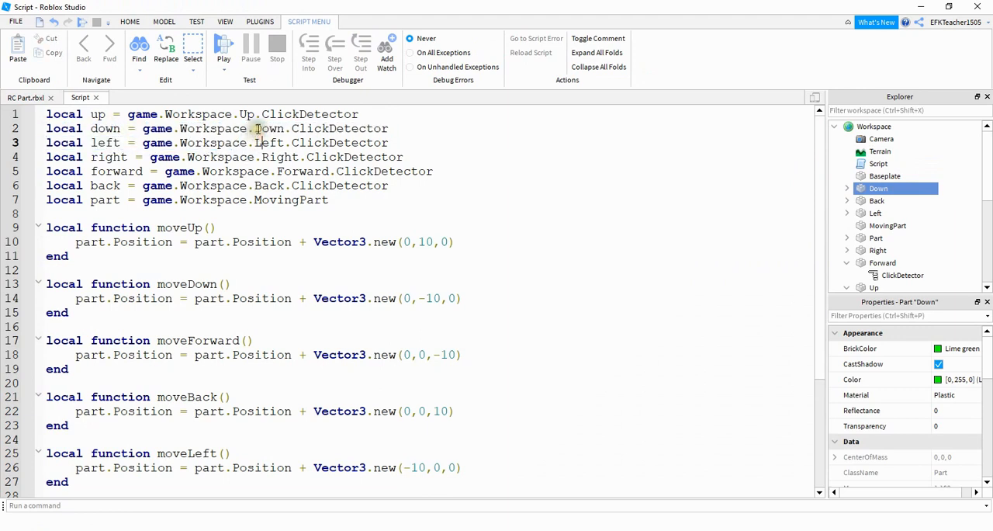
double_click(269, 127)
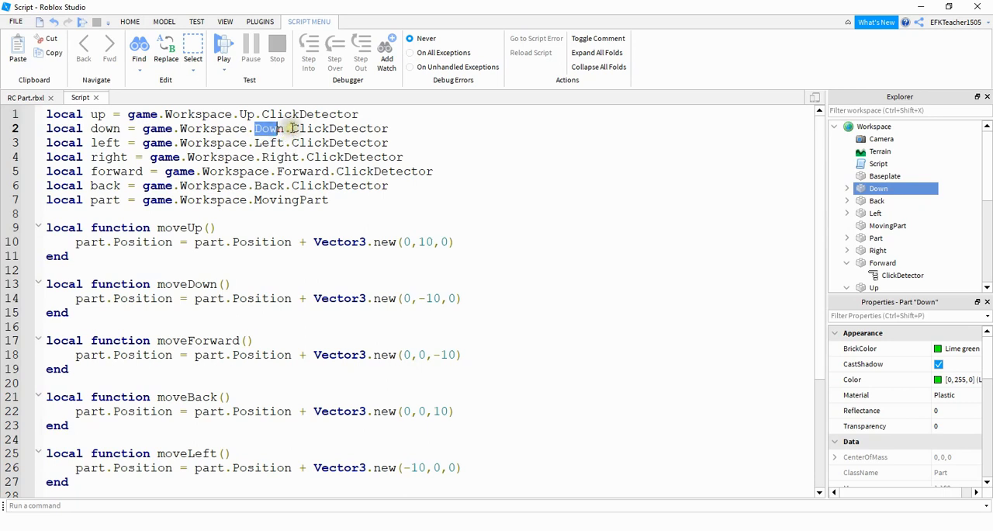
double_click(338, 127)
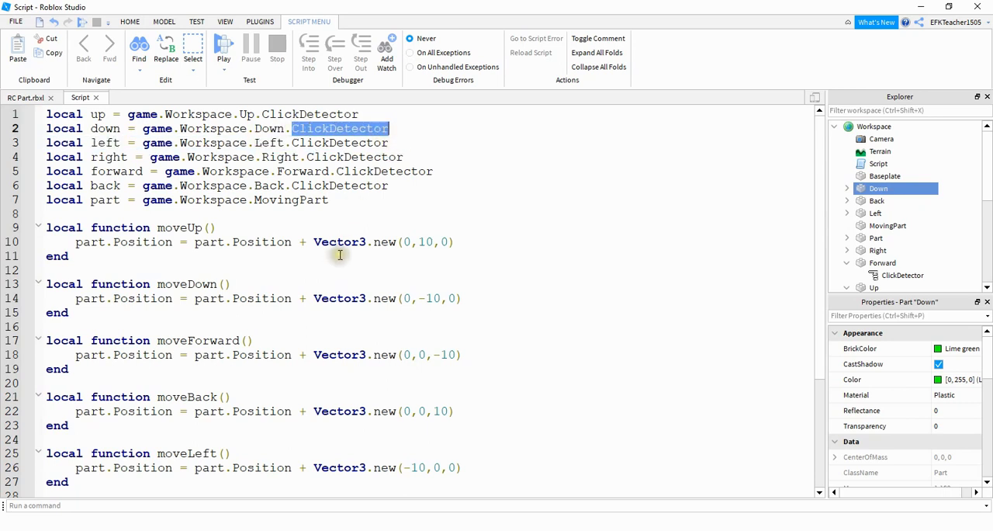
left_click(251, 199)
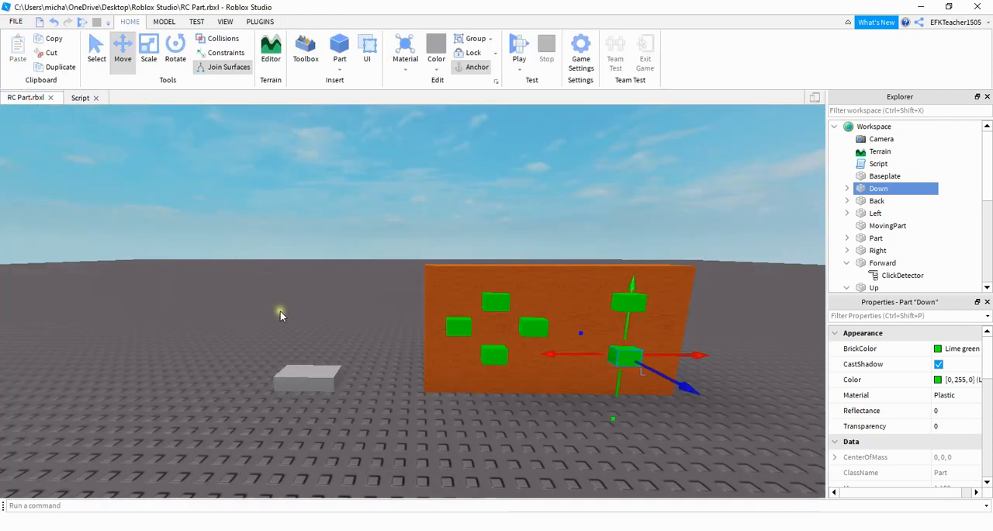
left_click(308, 379)
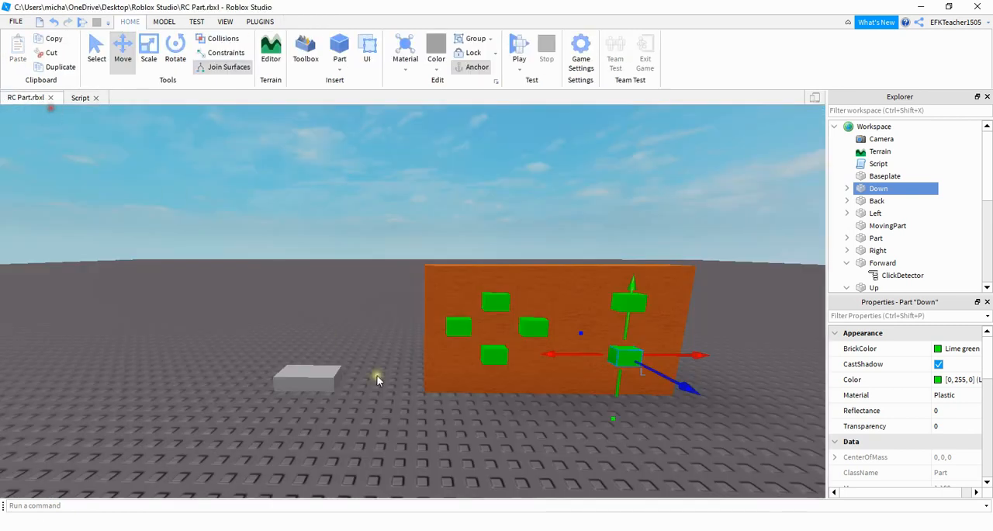
left_click(80, 97)
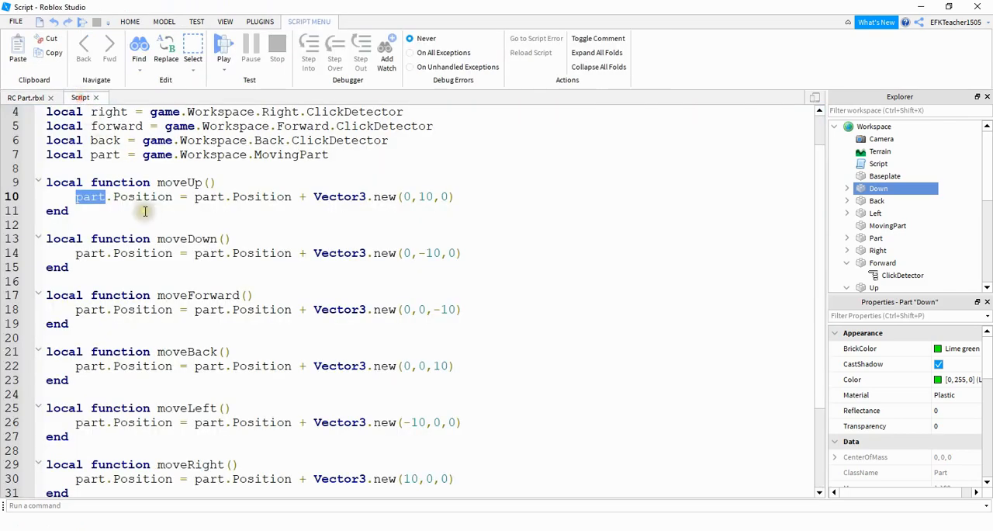
double_click(143, 197)
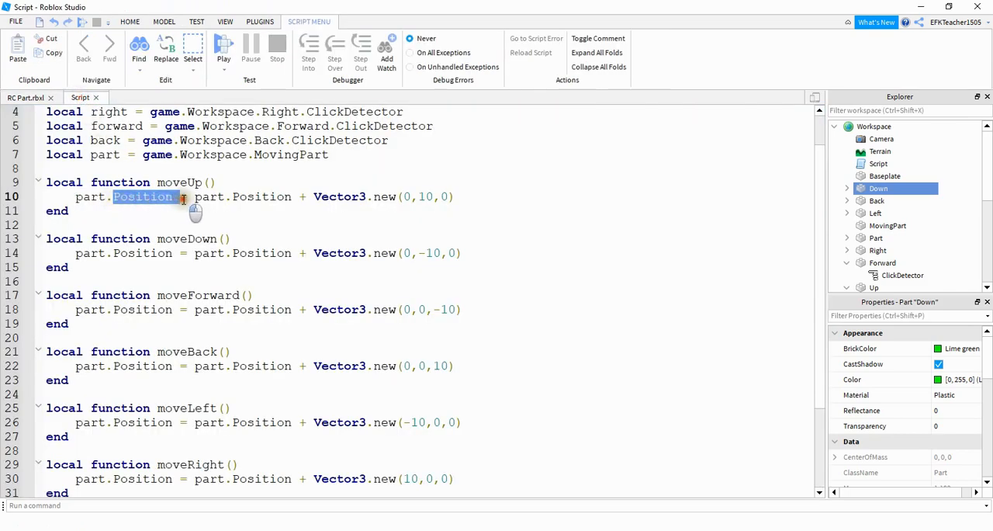
double_click(209, 197)
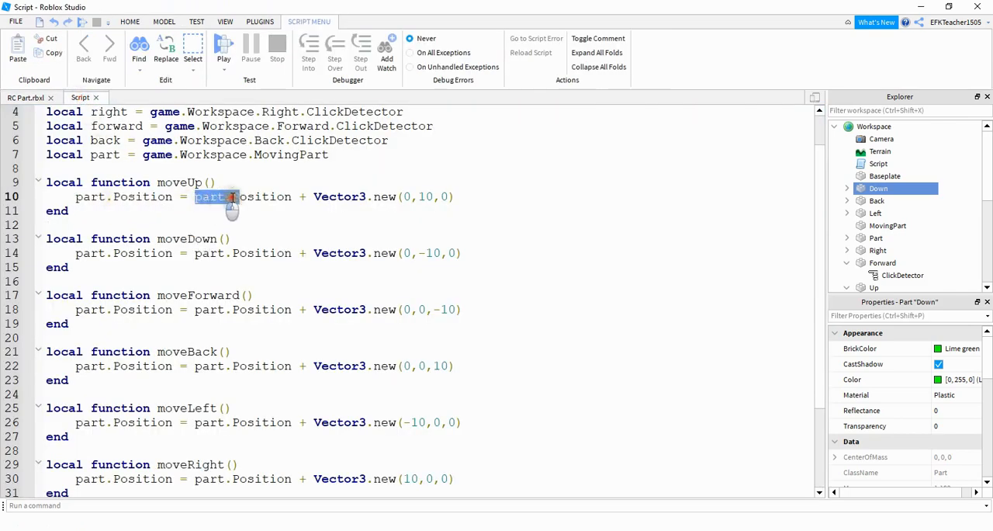
left_click_drag(229, 197, 442, 197)
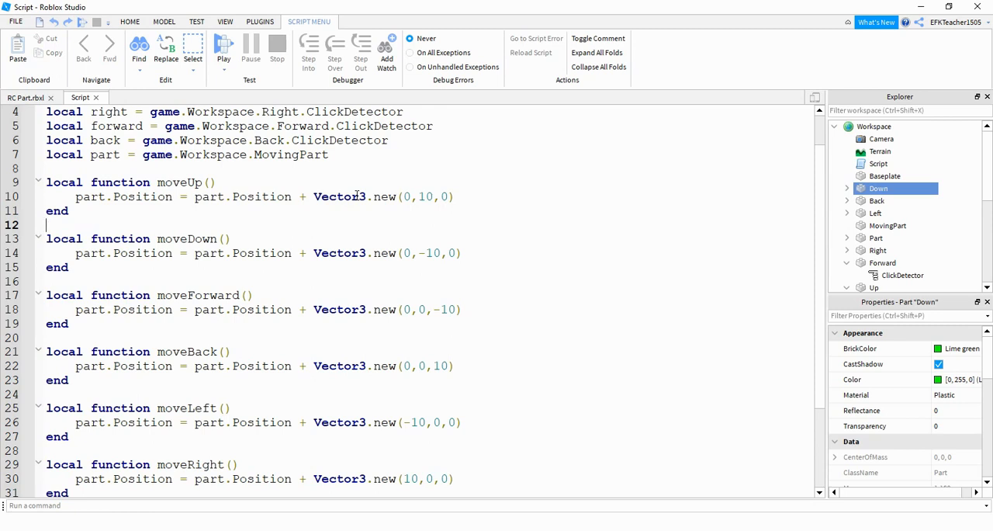
mouse_move(357, 195)
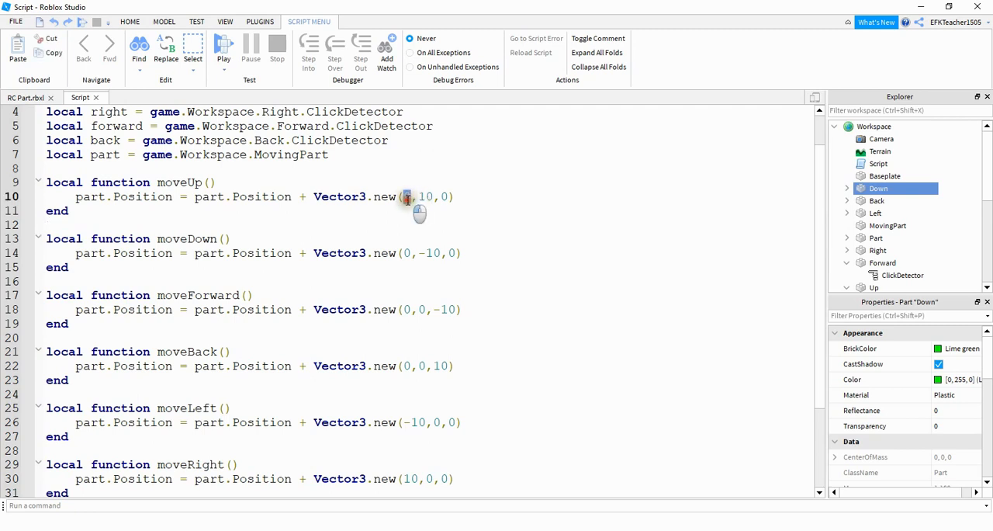
double_click(426, 197)
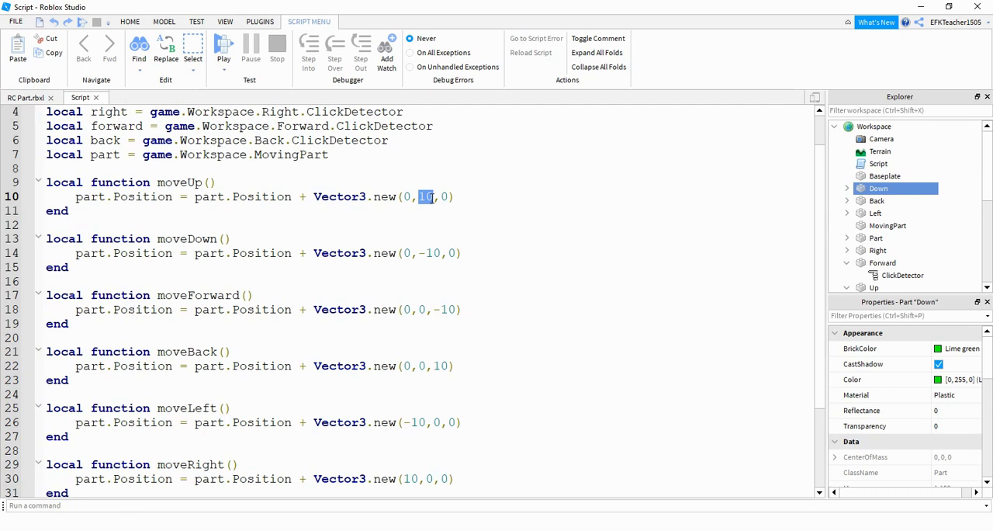
scroll("down", 3)
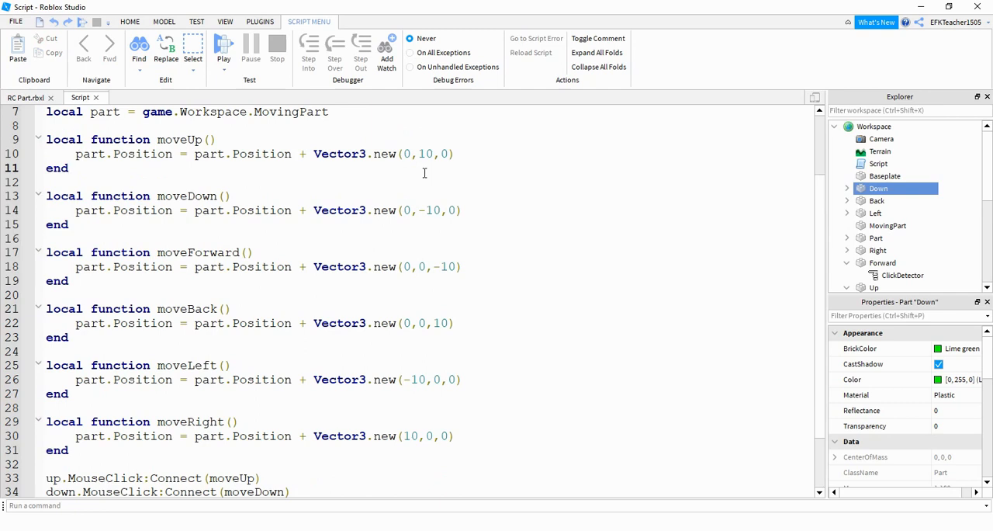
left_click(462, 211)
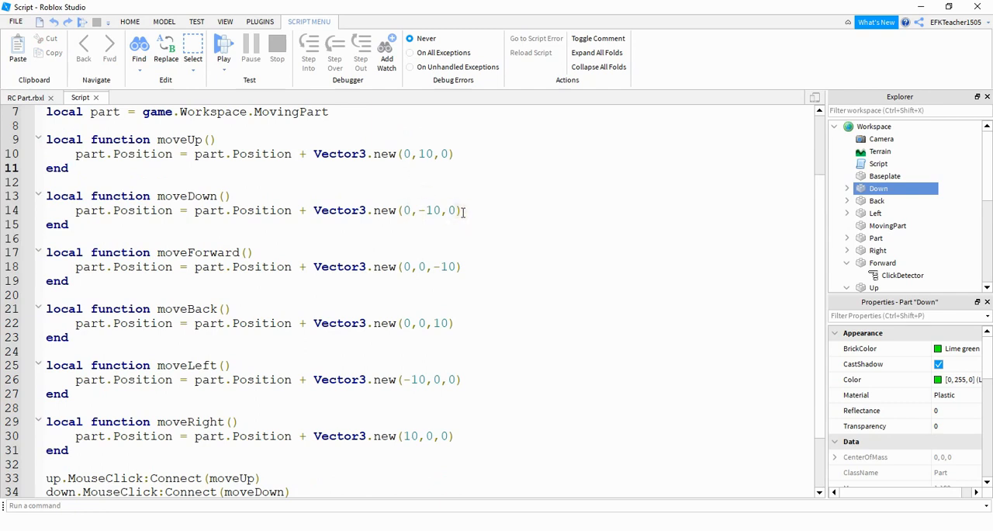
scroll("down", 3)
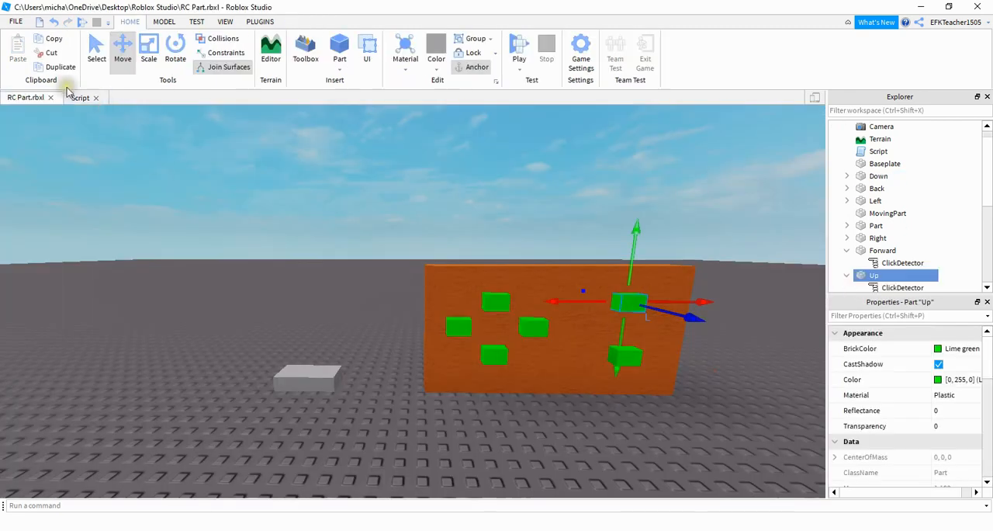
mouse_move(161, 118)
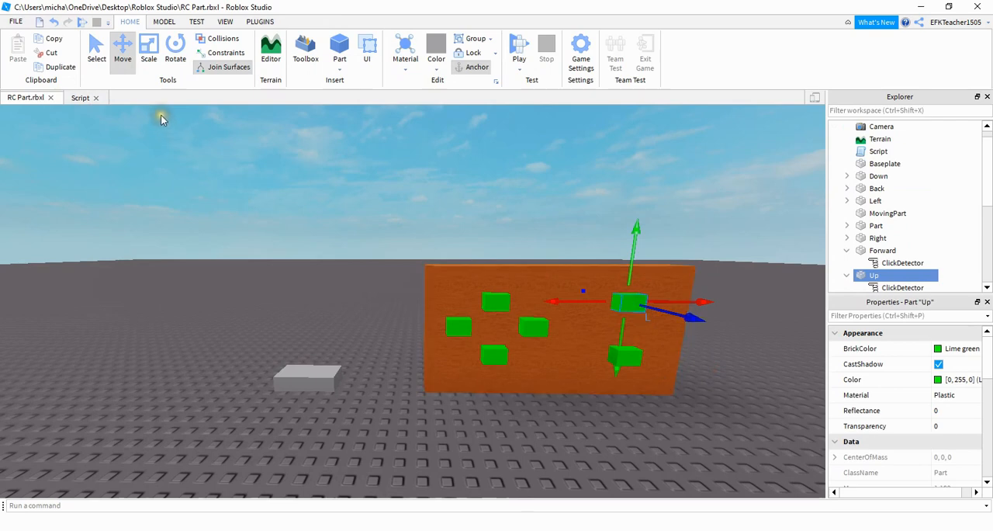
Step: Show the panel script's MouseClick:Connect lines, highlighting moveUp in the first connection
left_click(81, 96)
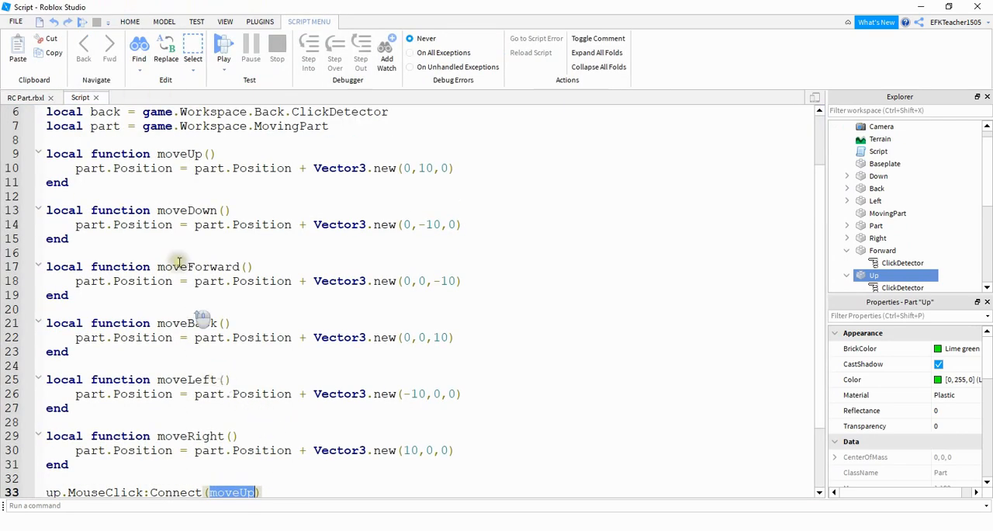
double_click(174, 153)
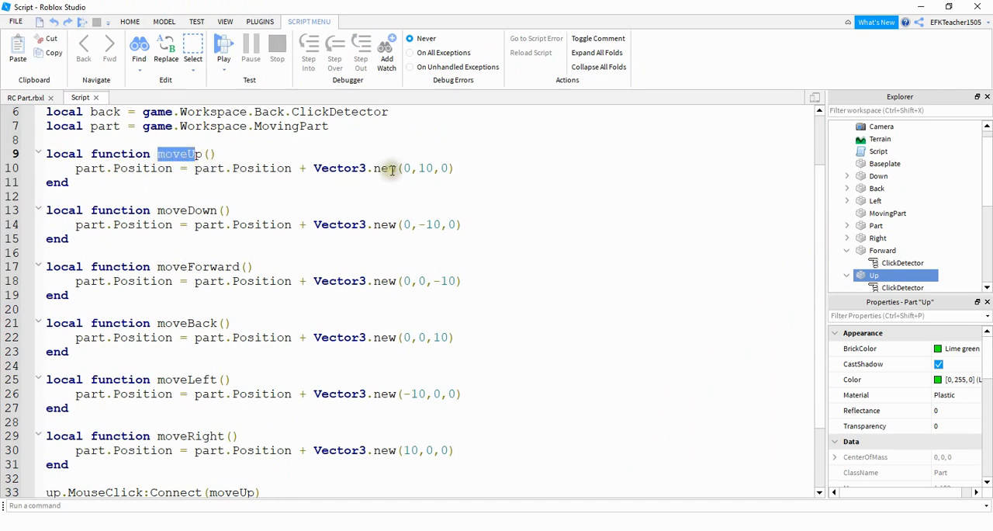
scroll("down", 3)
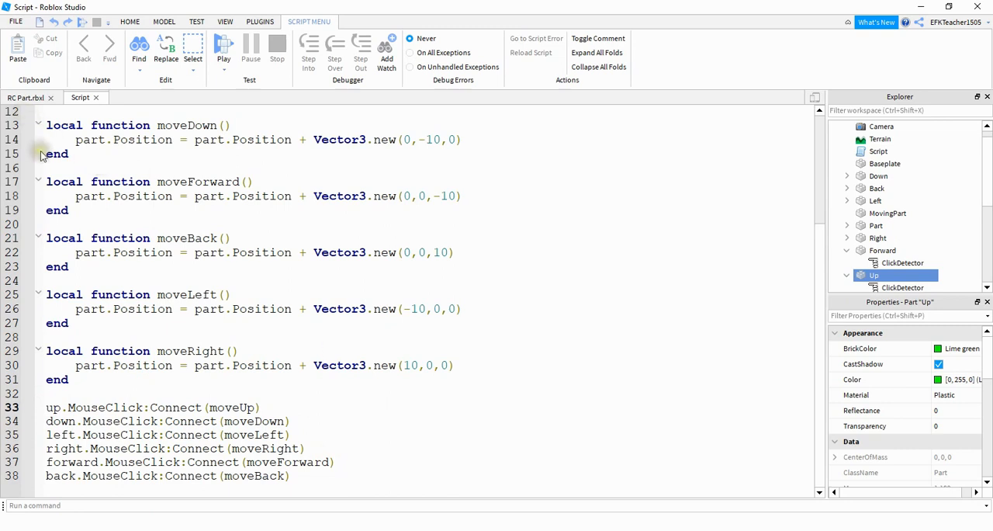
Step: Colour the new bottom-centre button Really red in the 3D scene
left_click(31, 96)
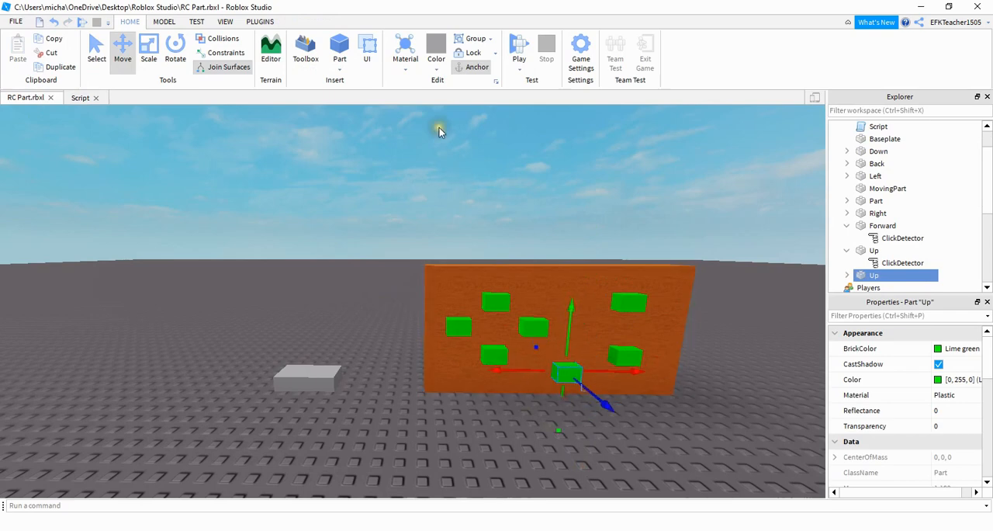
left_click(436, 55)
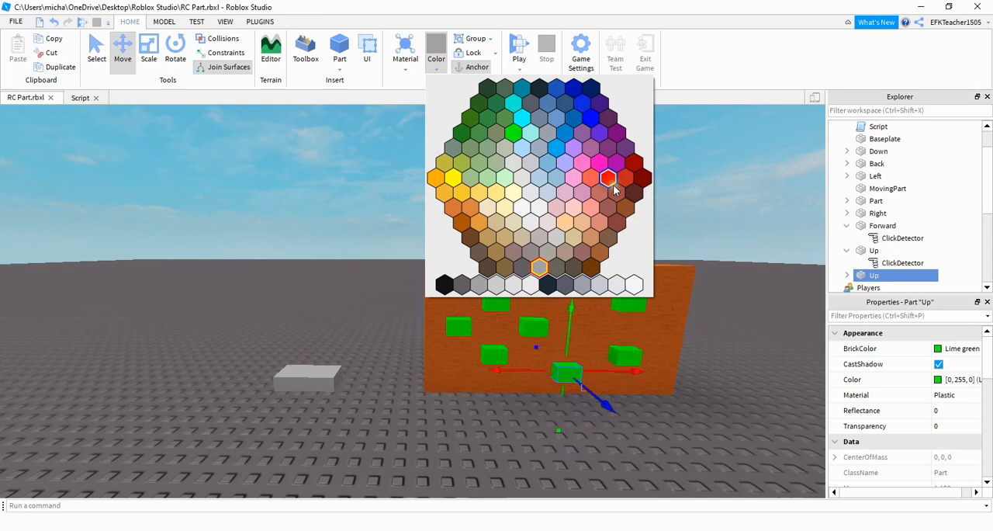
left_click(630, 180)
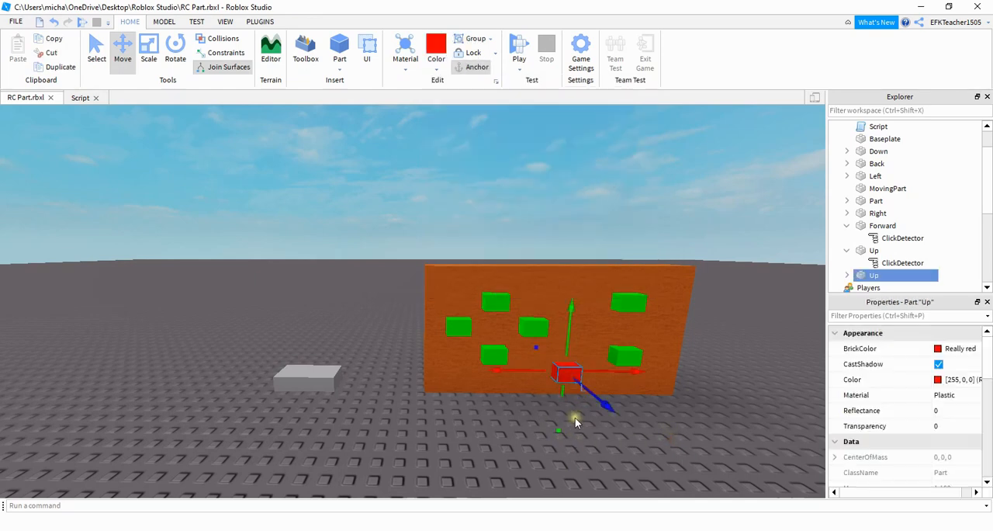
Step: Rename the new button part to Reset in Explorer, keeping its ClickDetector
left_click(847, 276)
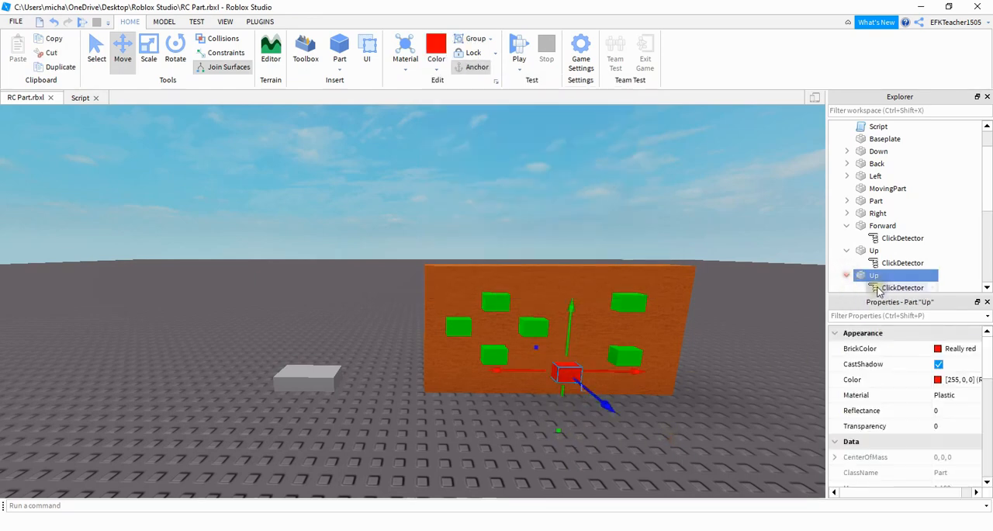
right_click(875, 276)
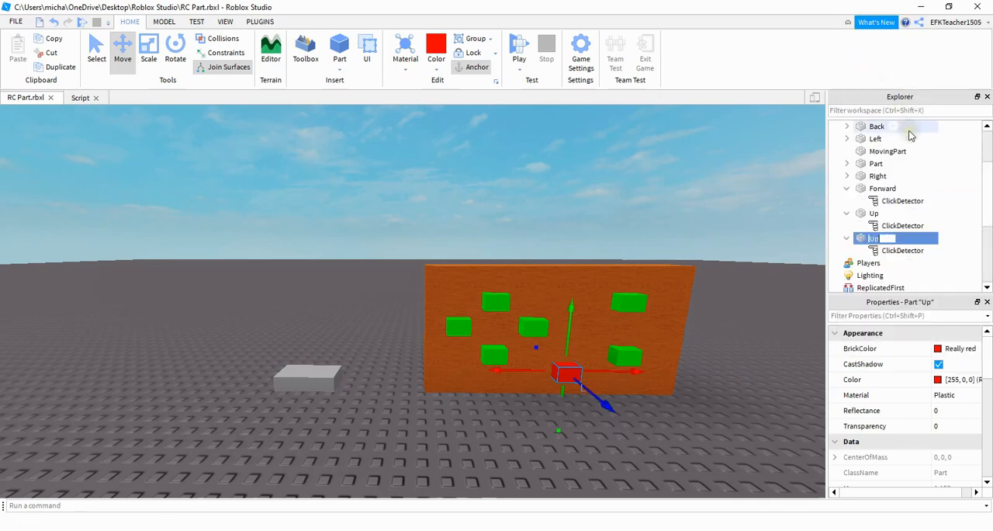
type("Reset")
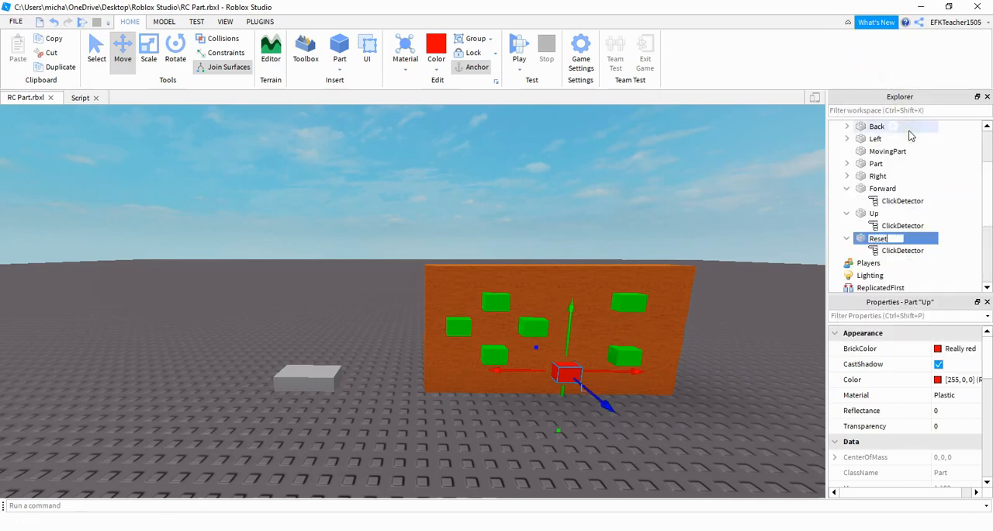
left_click(81, 96)
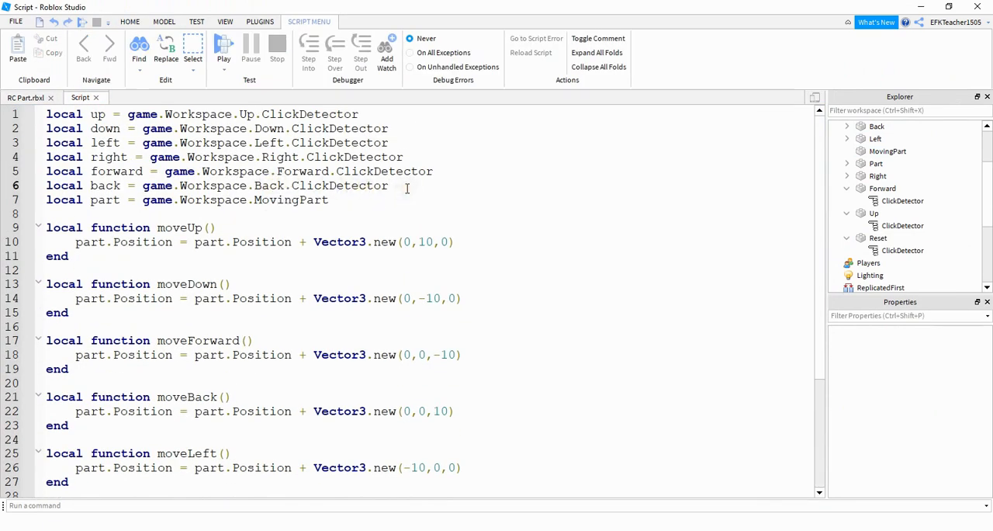
Step: Declare local reset = game.Workspace.Reset.ClickDetector with the other detectors
key("enter")
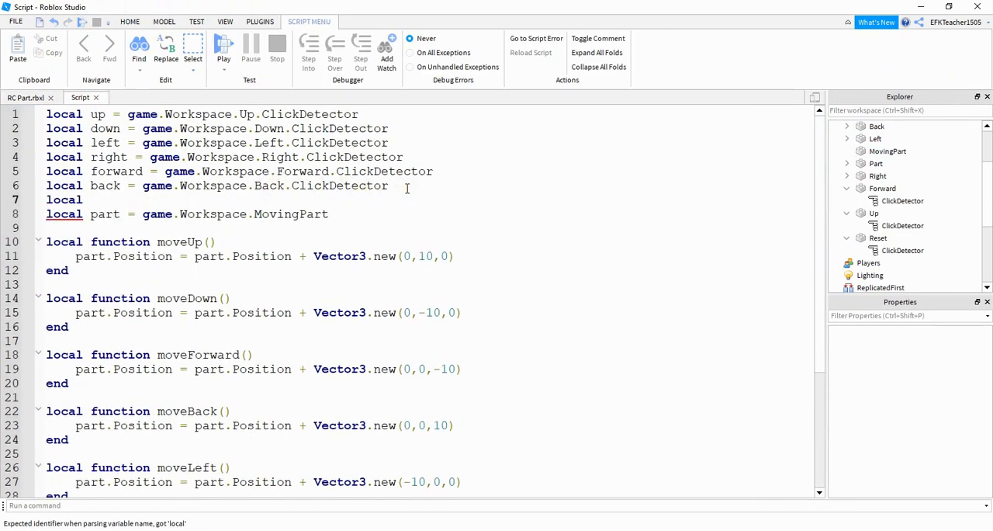
type("reset =")
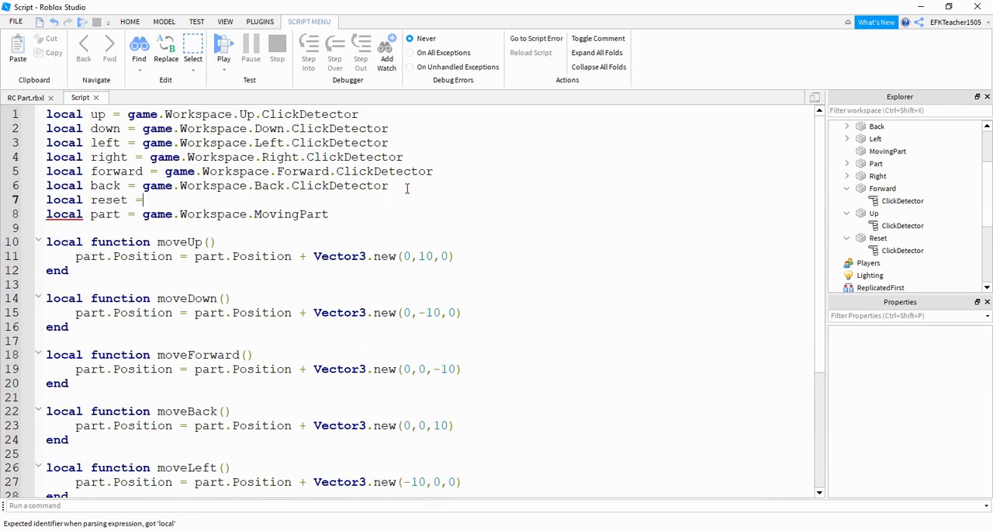
type("game.Workspace.Reset")
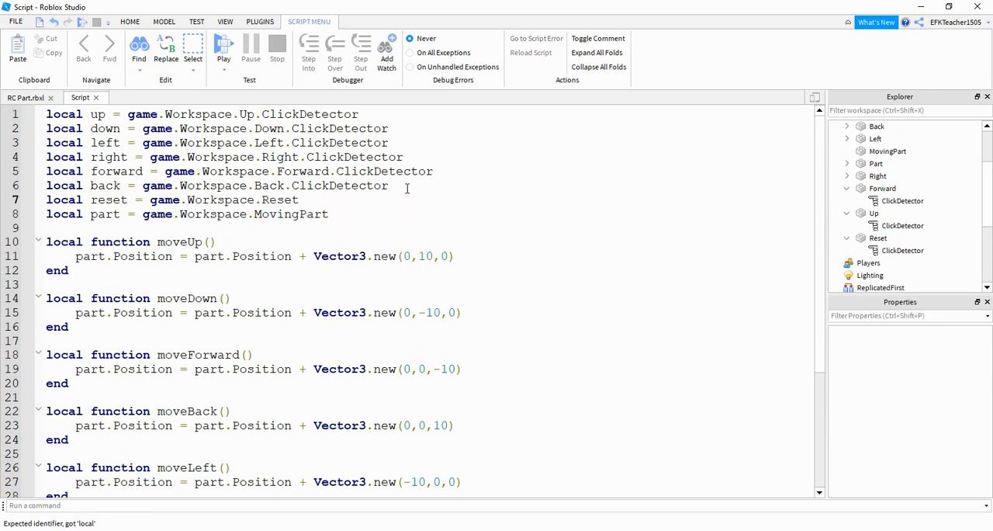
type("ClickDetector")
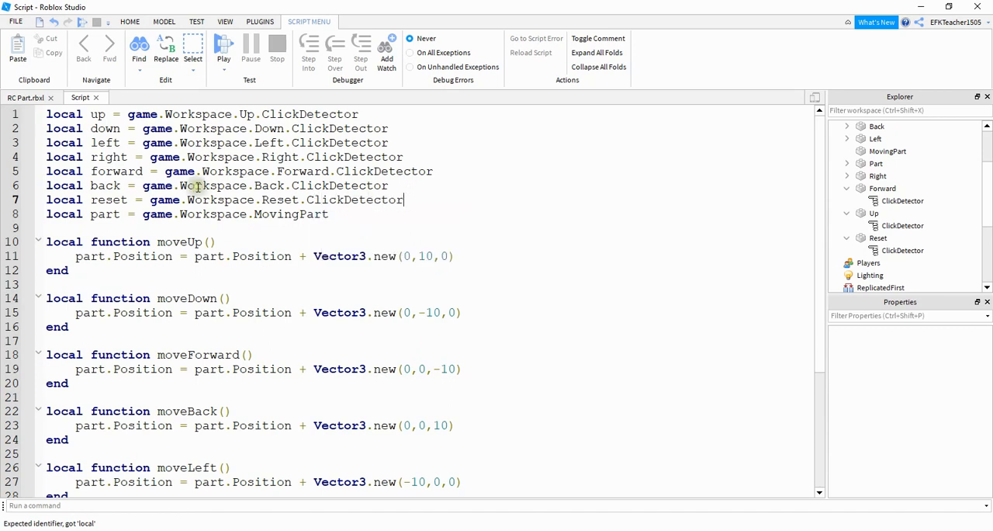
scroll("down", 3)
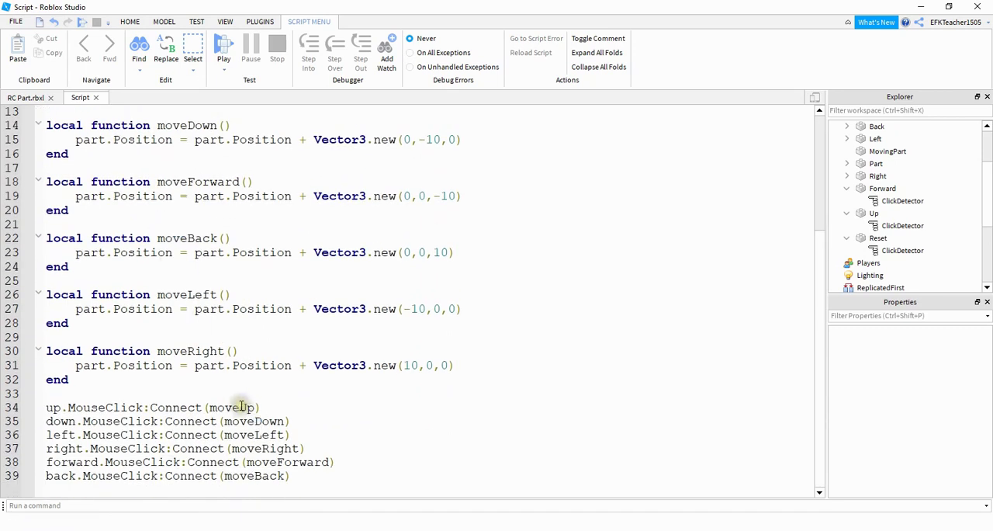
Step: Write local function resetPart() after moveRight with part.Position = inside it
key("enter")
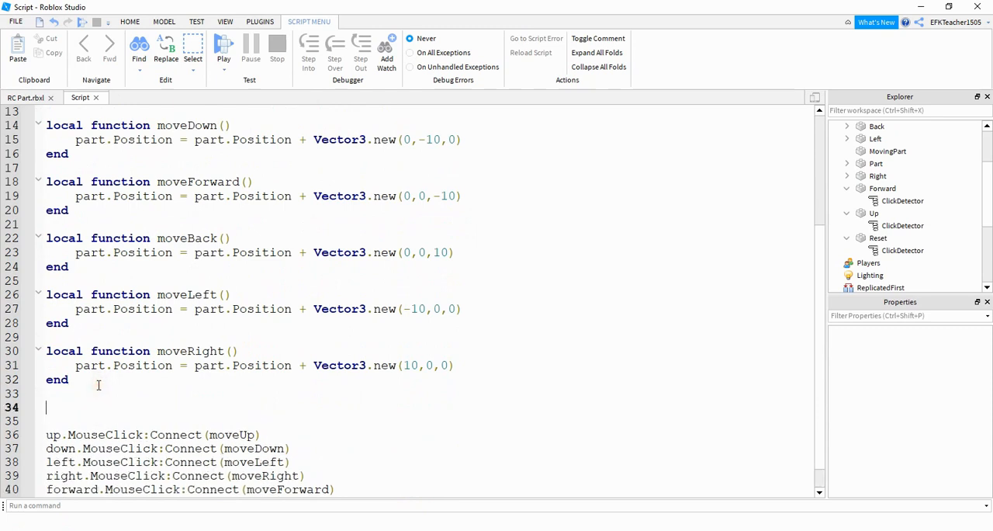
type("local")
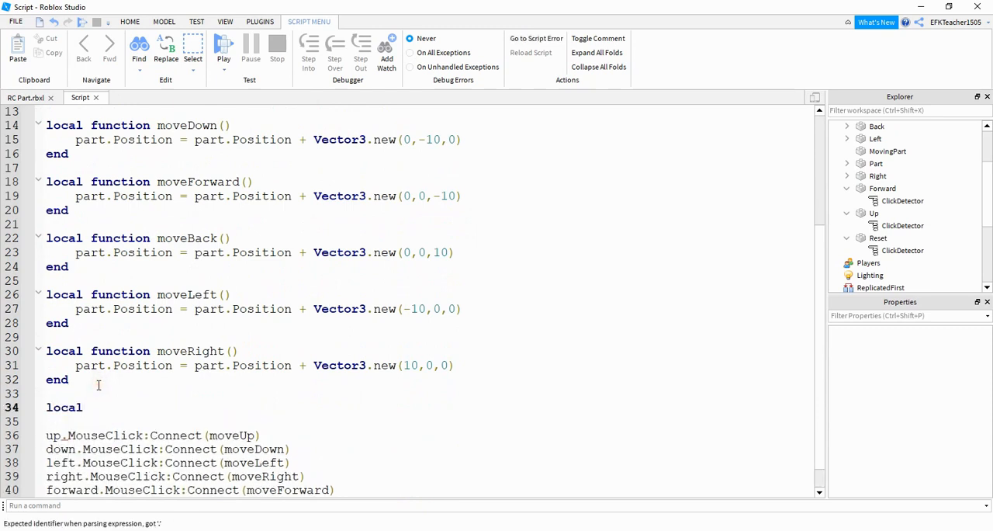
type("function")
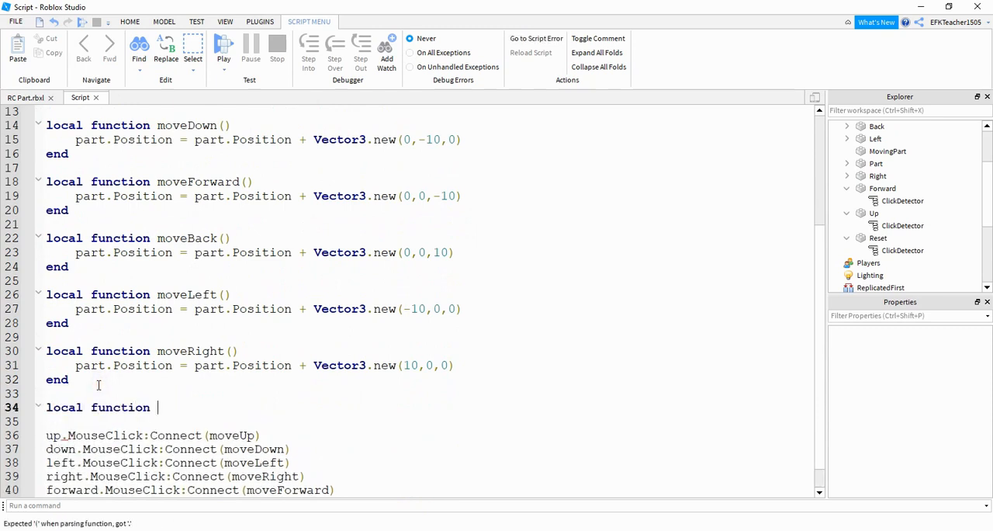
type("resetPart(")
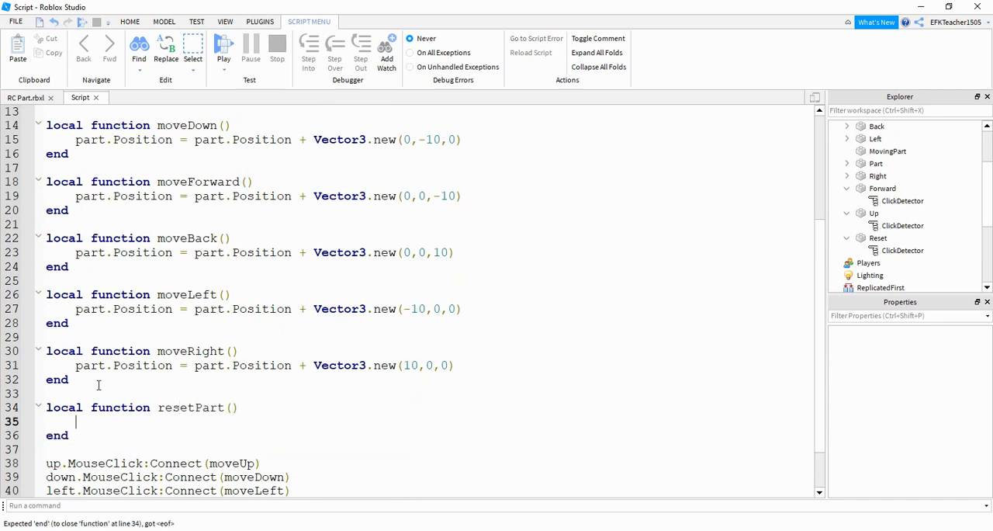
type("part.Position =")
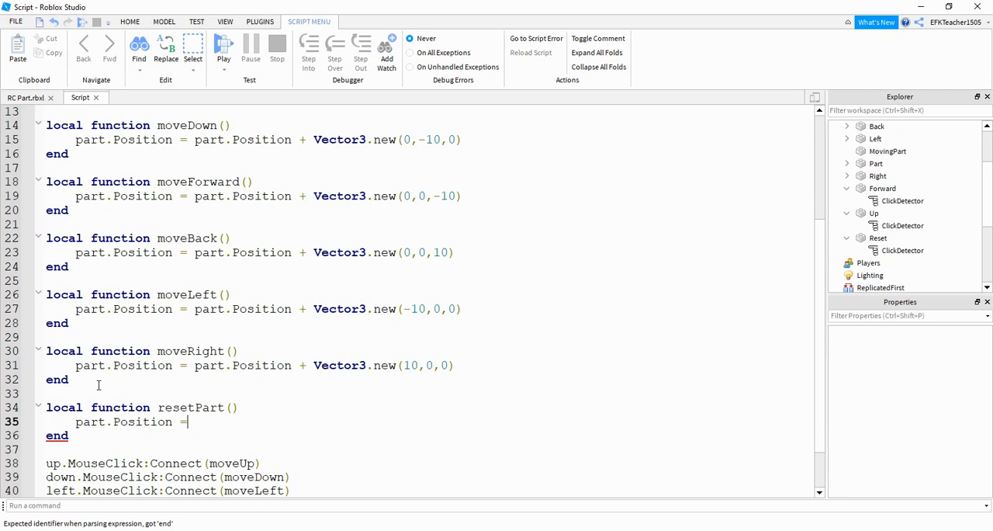
scroll("up", 3)
type("local s")
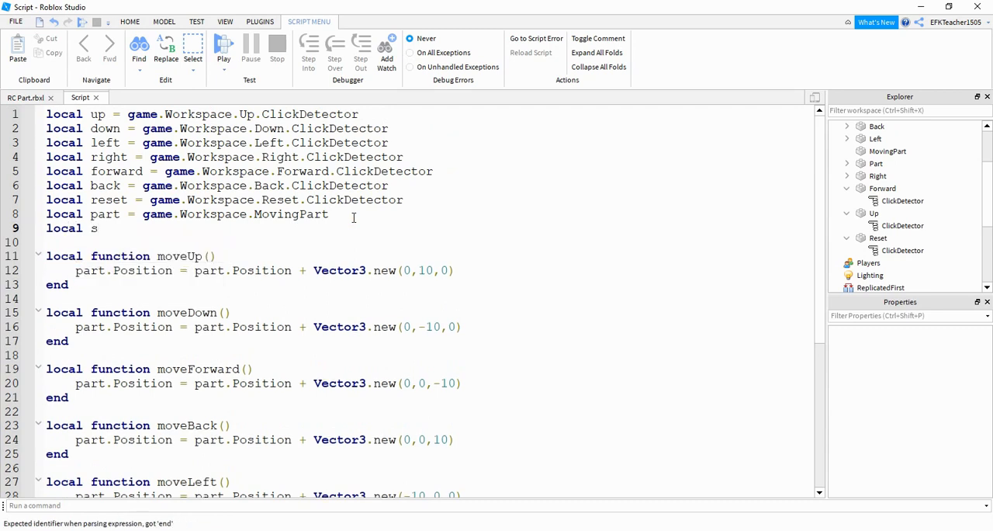
Step: Add local start = part.Position below the part variable
type("tart = part.")
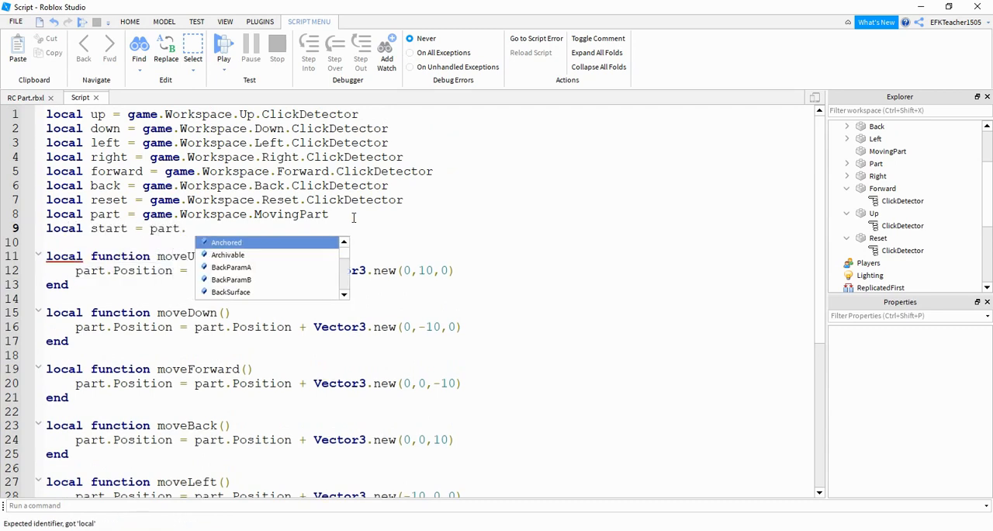
type("P")
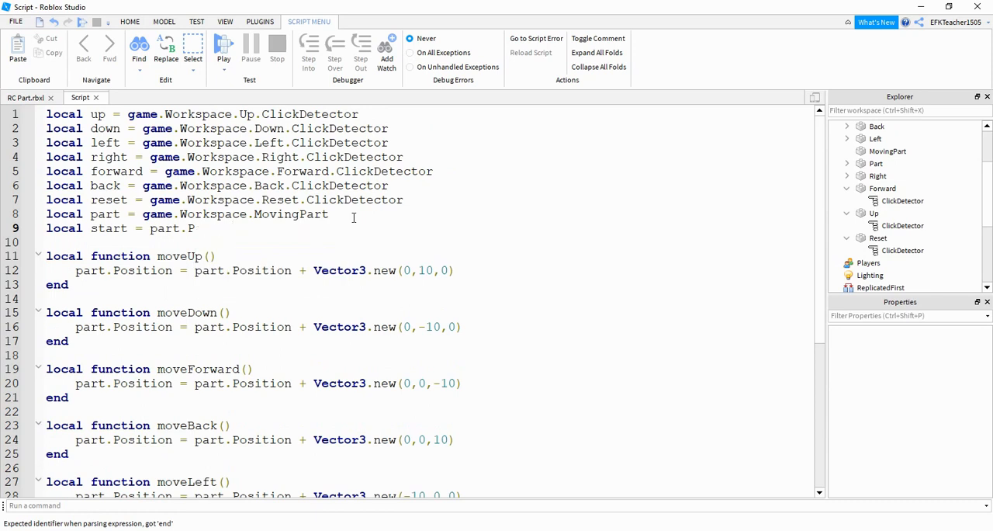
type("osition")
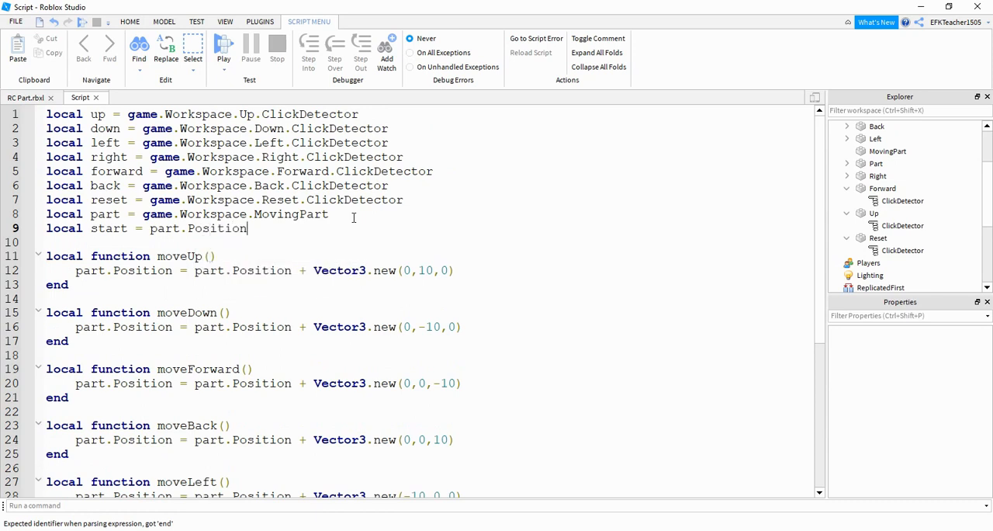
scroll("down", 3)
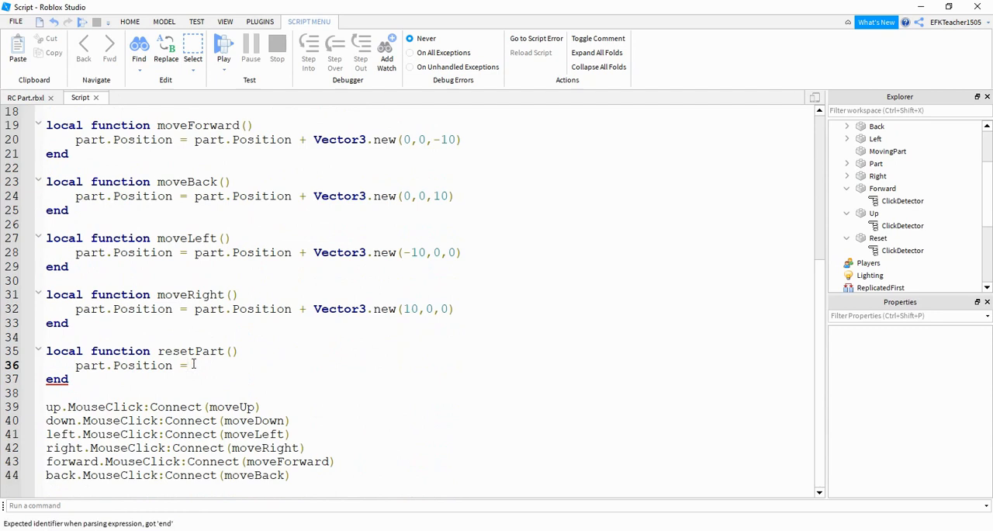
Step: Assign part.Position = start in resetPart and connect reset.MouseClick to resetPart
type("start")
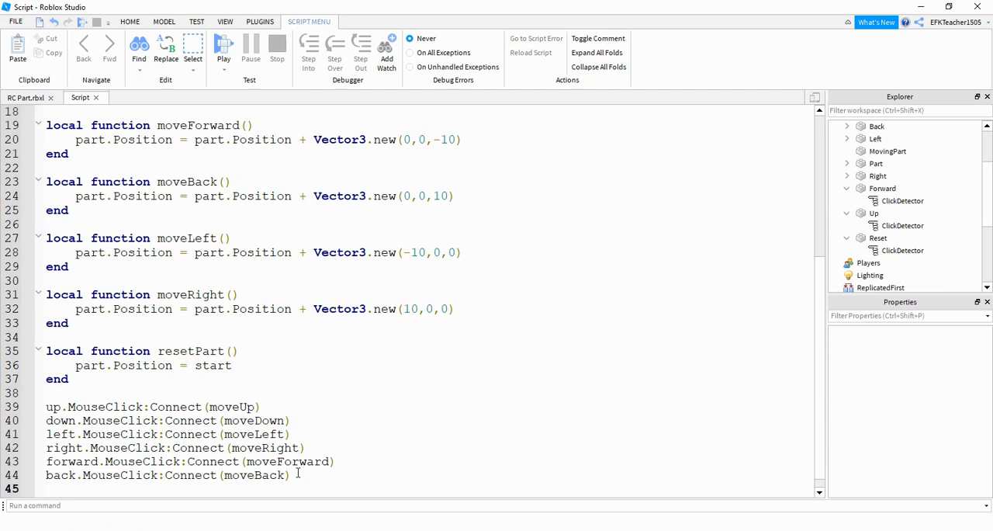
type("reset")
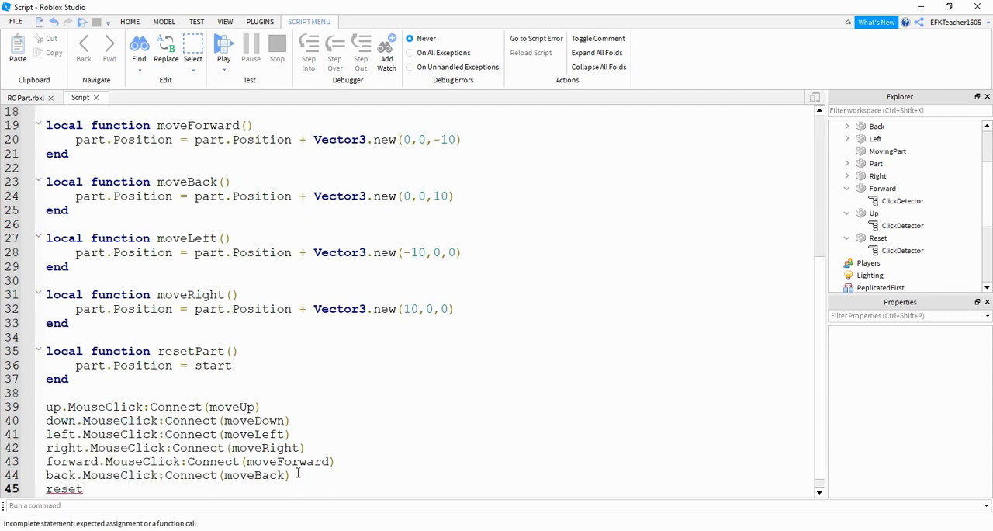
type(".MouseClick")
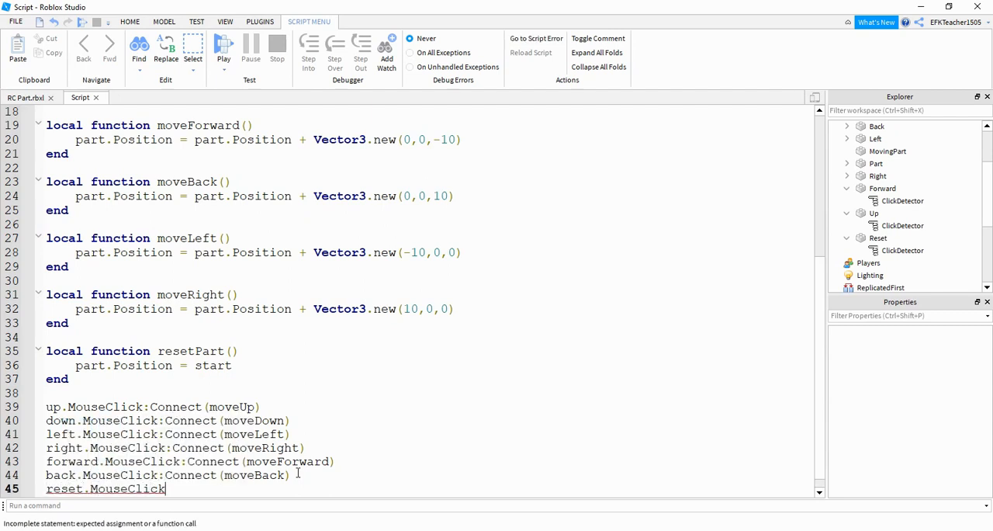
type(":Connect ()")
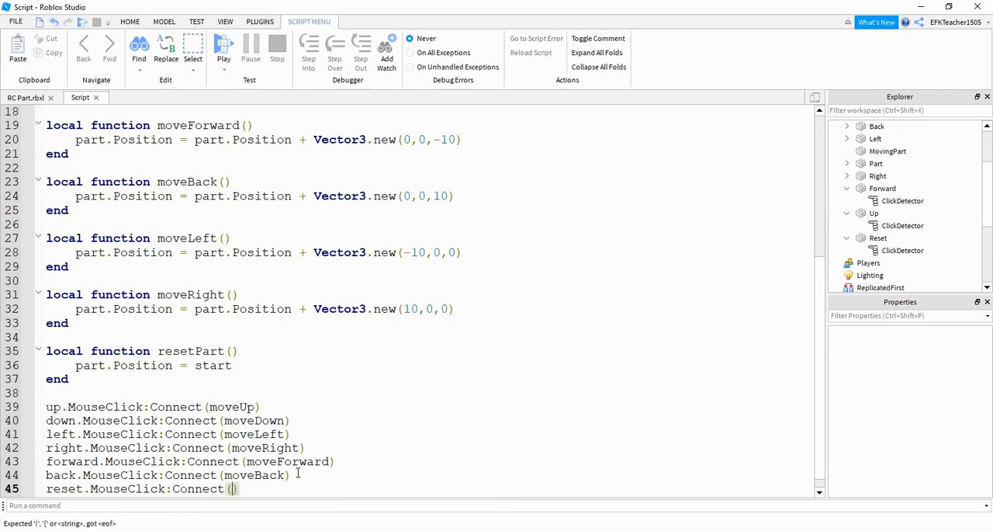
type("resetPart(")
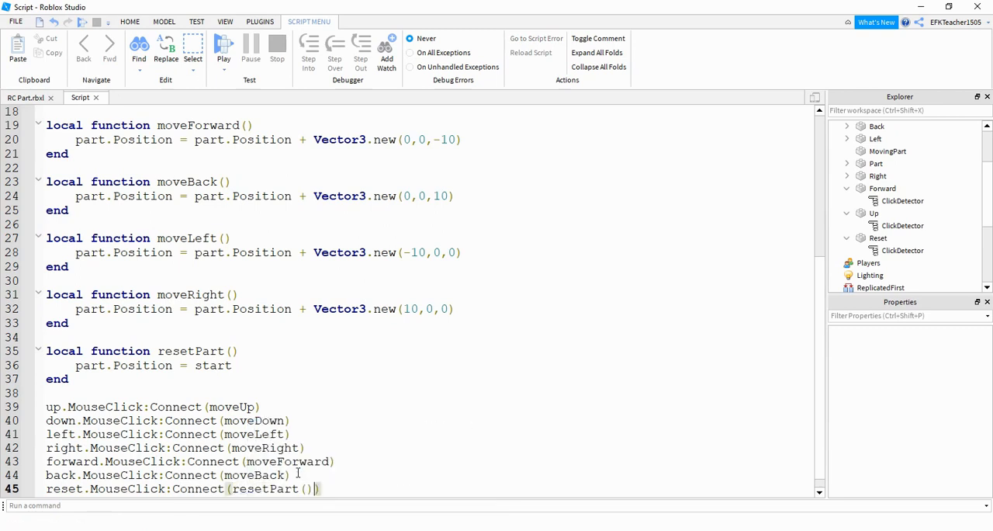
key("Backspace")
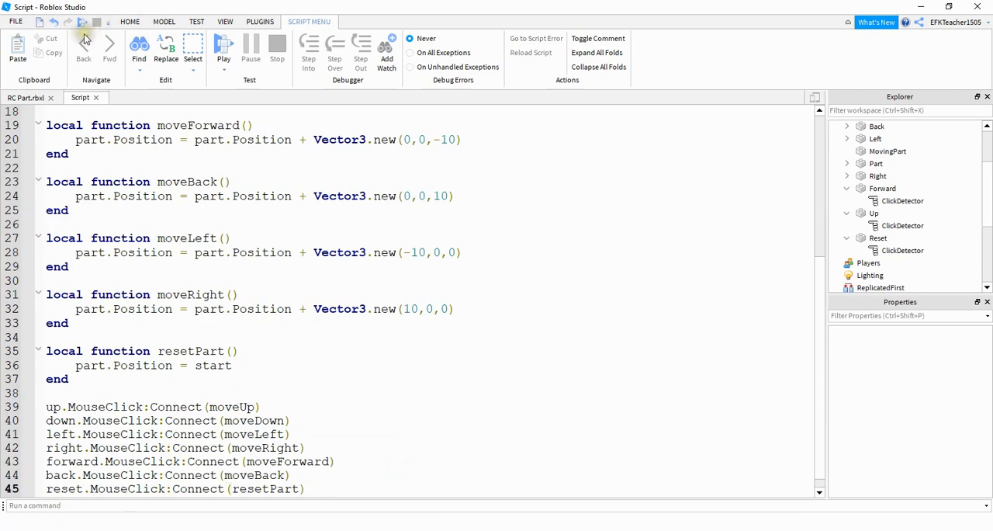
Step: Start a play test of the game
left_click(223, 46)
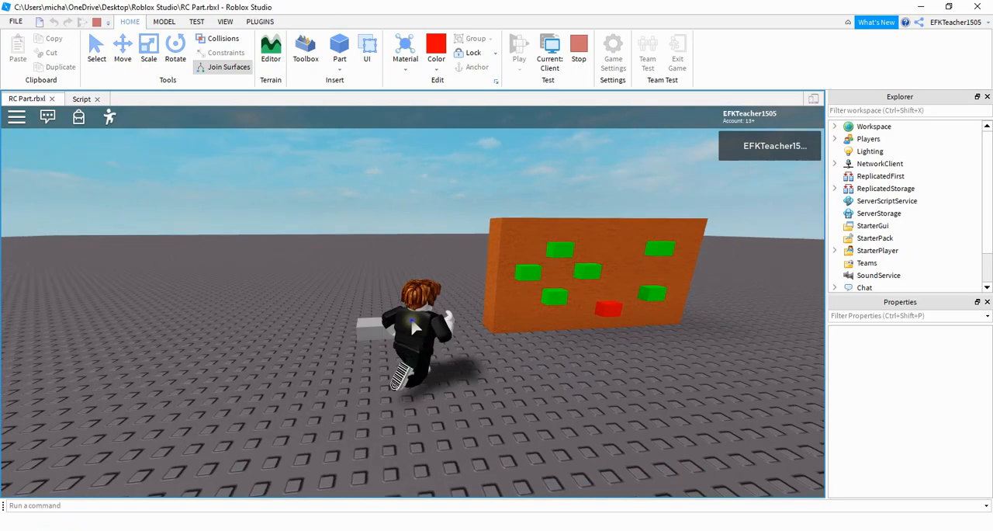